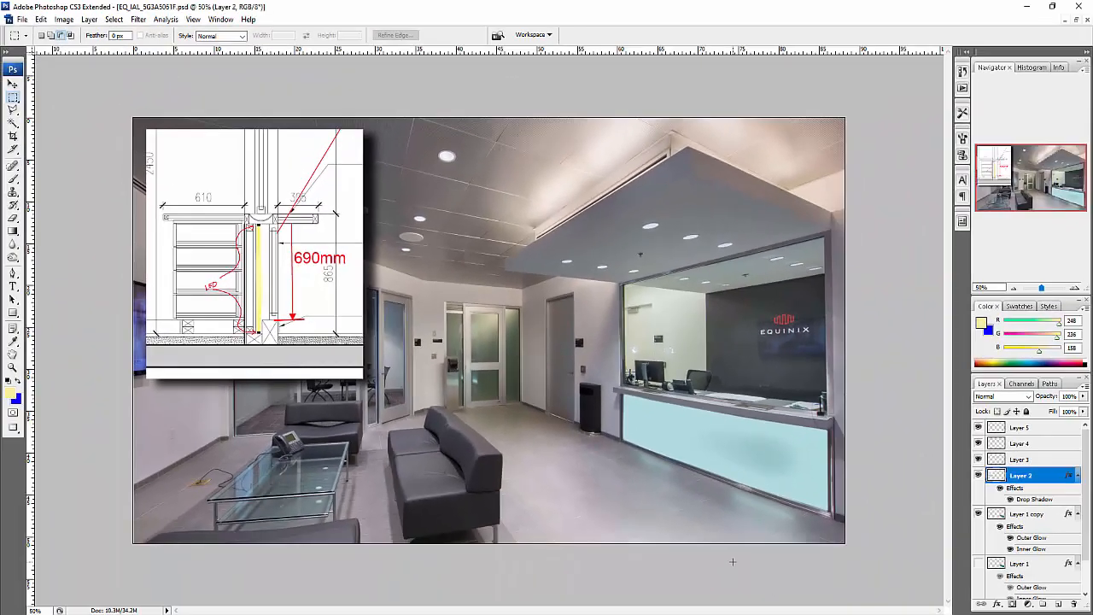
{"action": "mouse_move", "coordinate": [635, 403]}
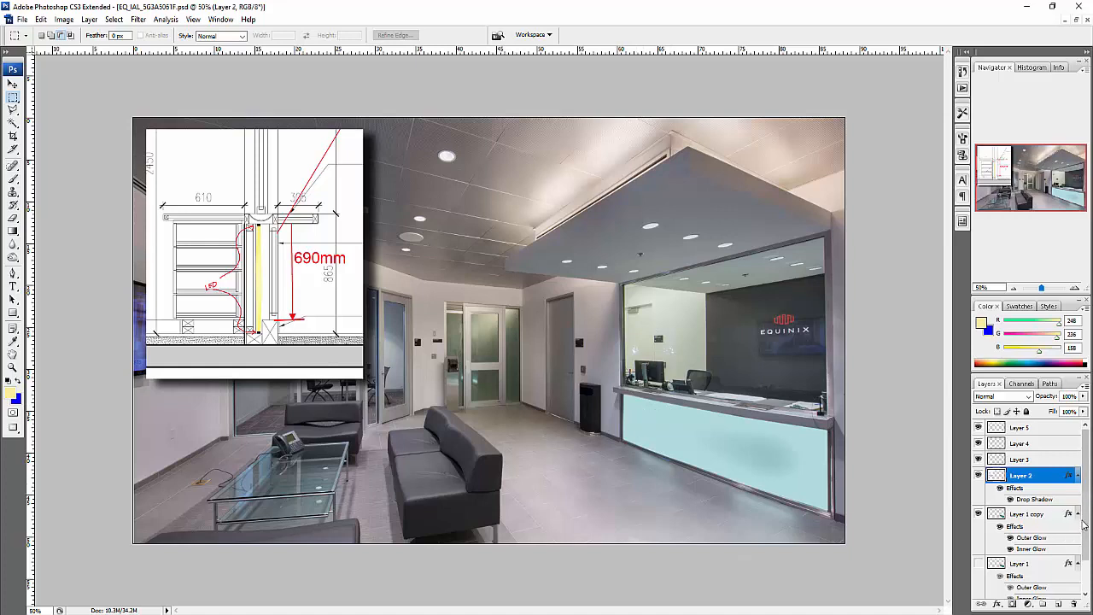
Step: Hide the detail drawing layer so the LED-strip-lit reception panel shows in the lobby photo
{"action": "left_click", "coordinate": [978, 442]}
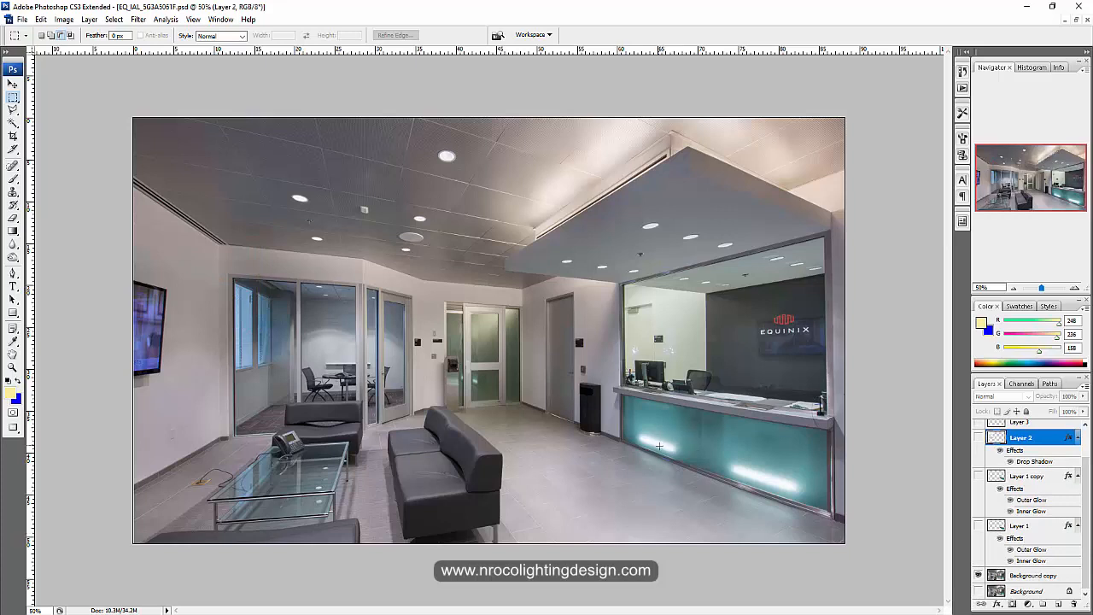
{"action": "mouse_move", "coordinate": [811, 490]}
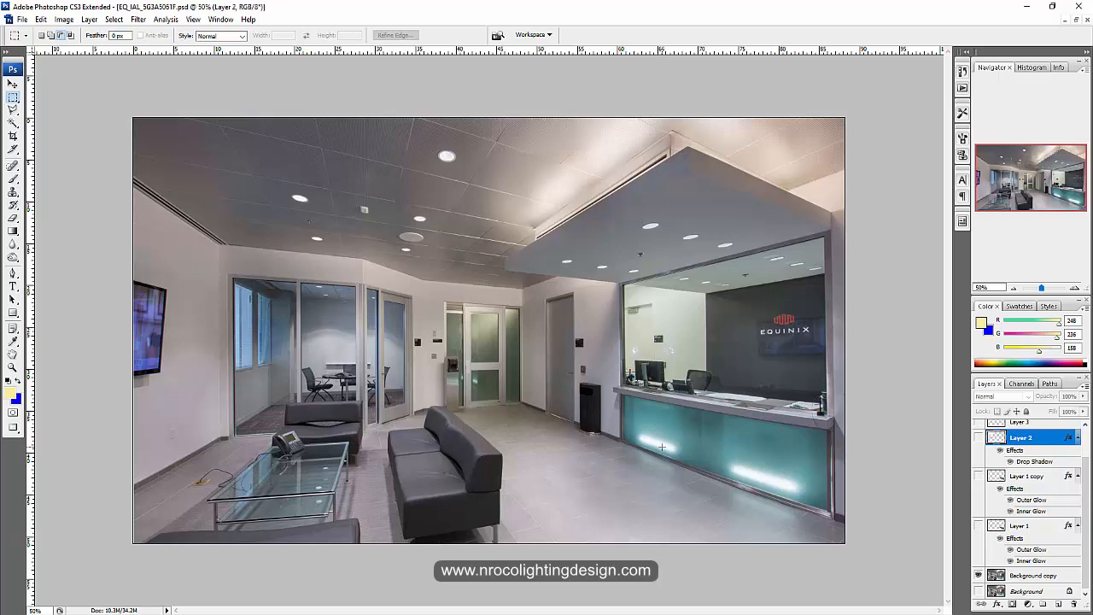
{"action": "mouse_move", "coordinate": [874, 445]}
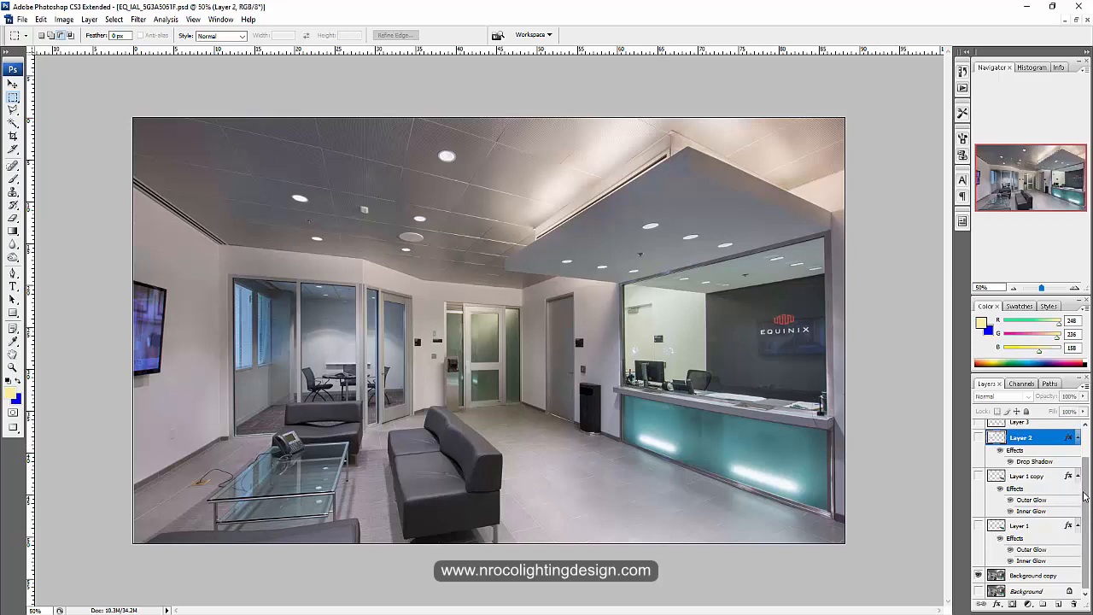
Step: Toggle Layer 1 and Layer 1 copy visibility to compare original, LED and even-glow panels, ending on the even glow
{"action": "left_click", "coordinate": [980, 526]}
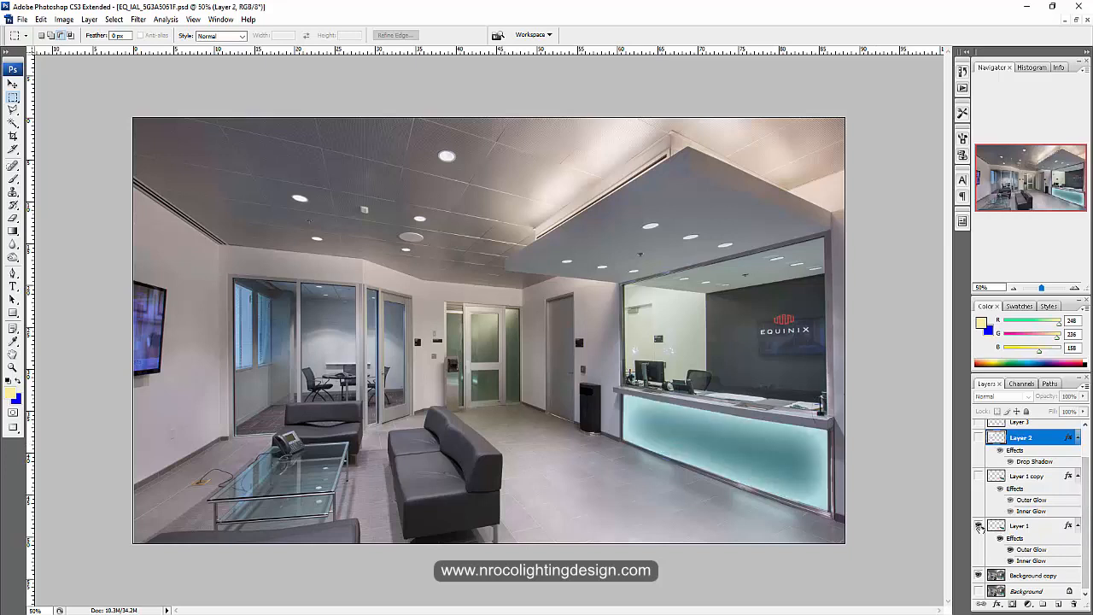
{"action": "left_click", "coordinate": [978, 526]}
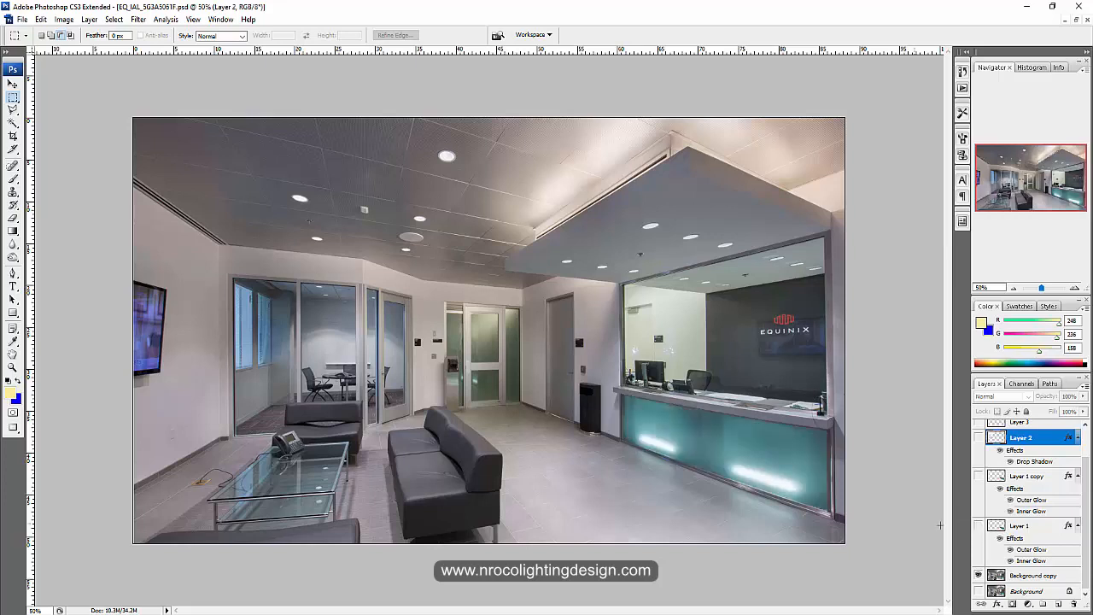
{"action": "left_click", "coordinate": [978, 477]}
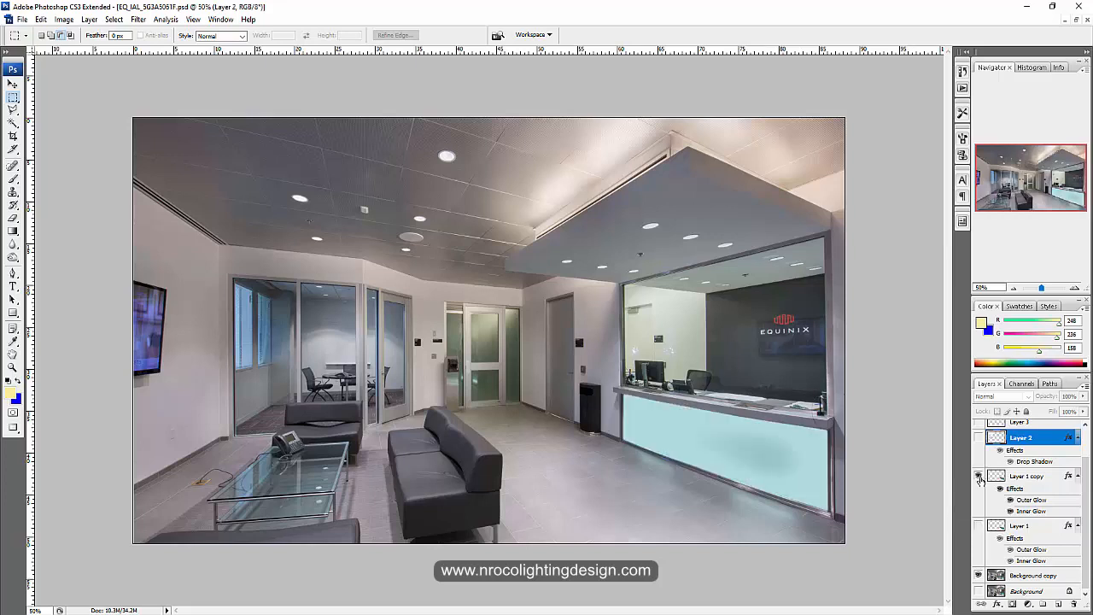
{"action": "left_click", "coordinate": [978, 477]}
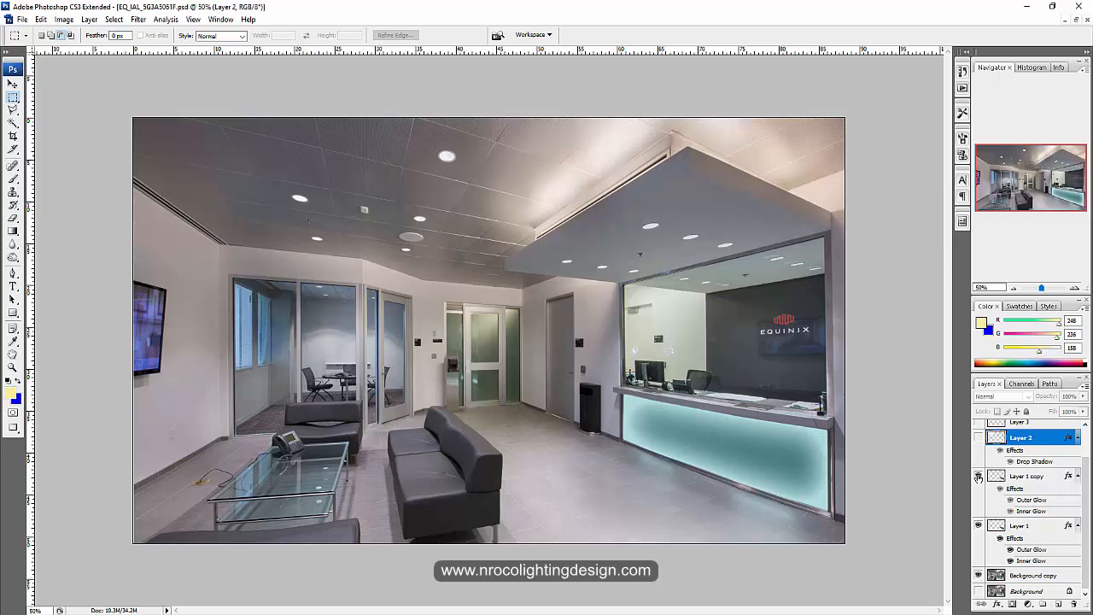
Step: Cycle LED and even-glow versions, then leave the flat cyan panel with the detail drawing visible again
{"action": "left_click", "coordinate": [978, 475]}
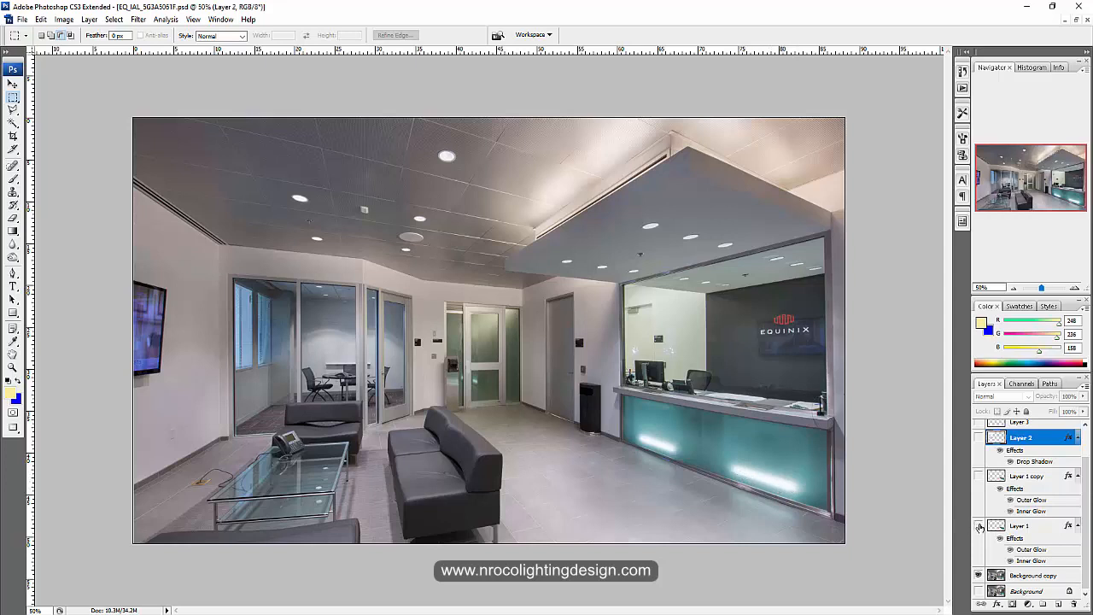
{"action": "left_click", "coordinate": [980, 526]}
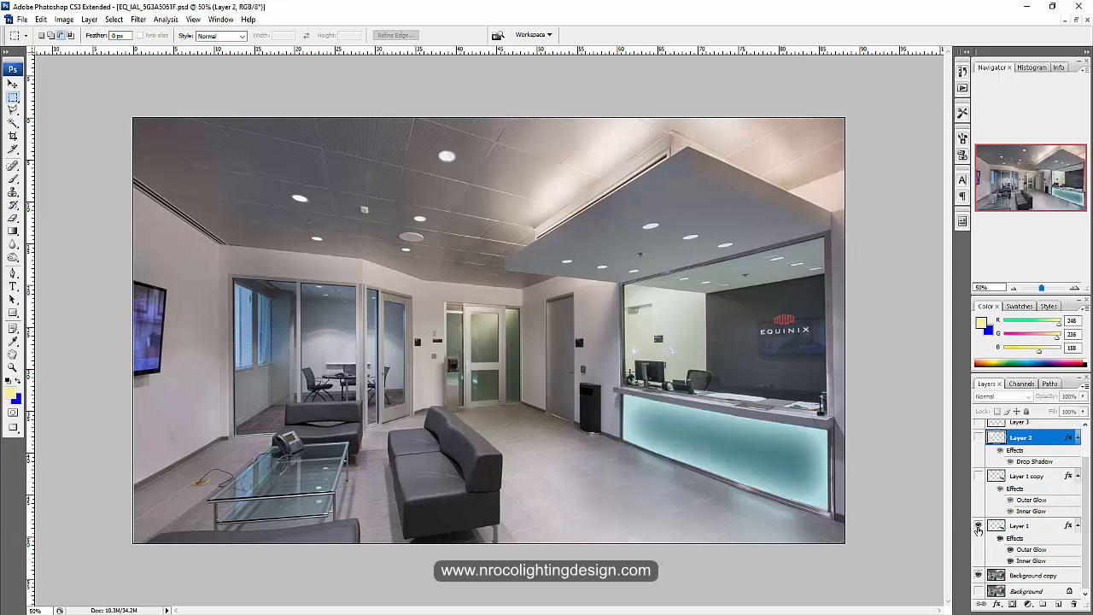
{"action": "left_click", "coordinate": [978, 526]}
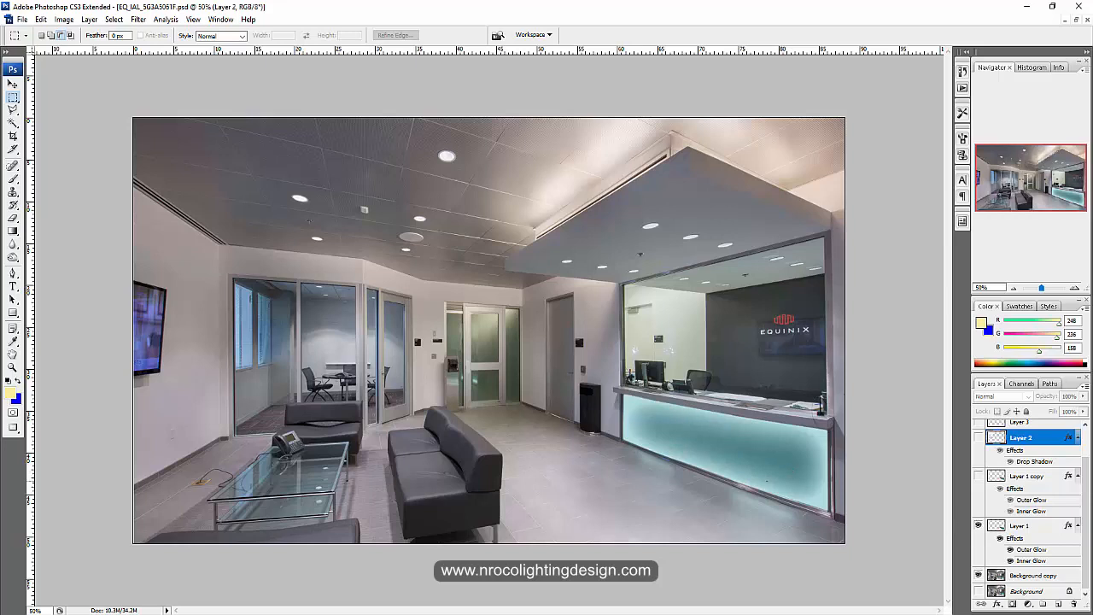
{"action": "left_click", "coordinate": [978, 476]}
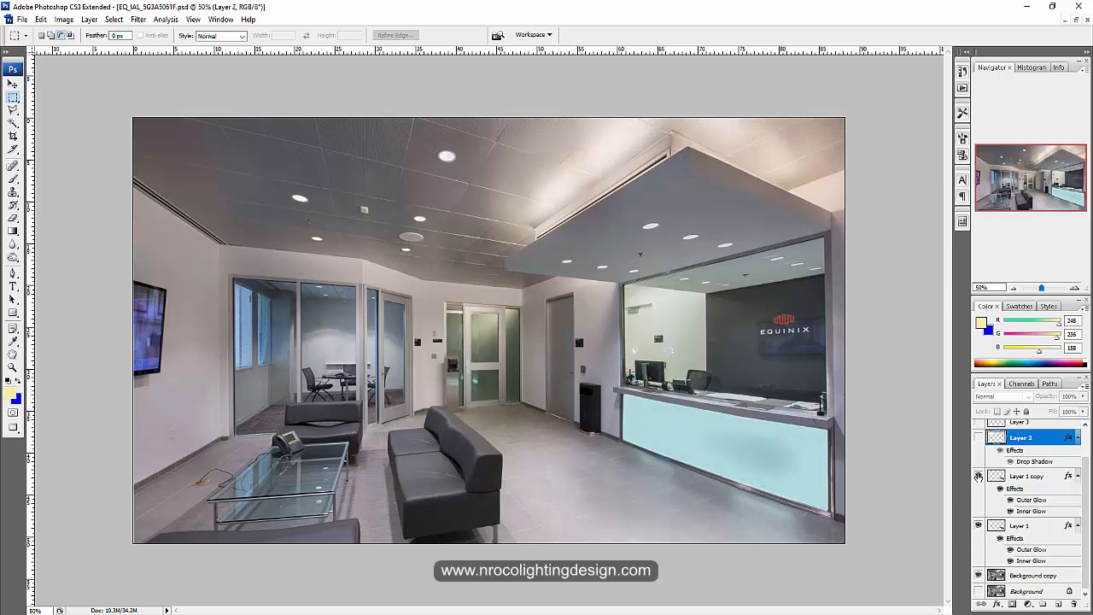
{"action": "left_click", "coordinate": [978, 450]}
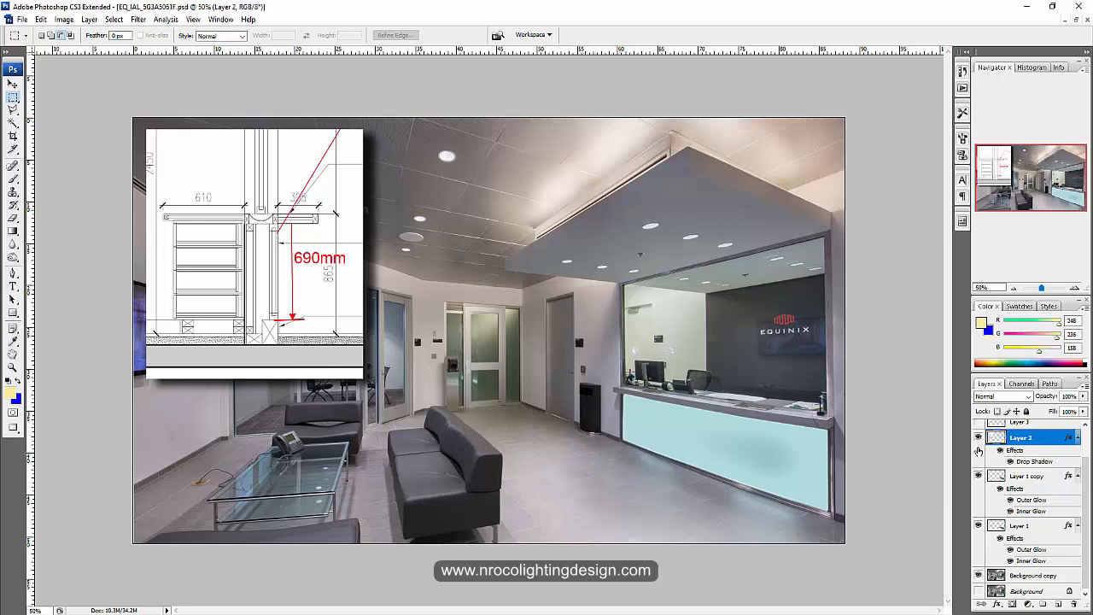